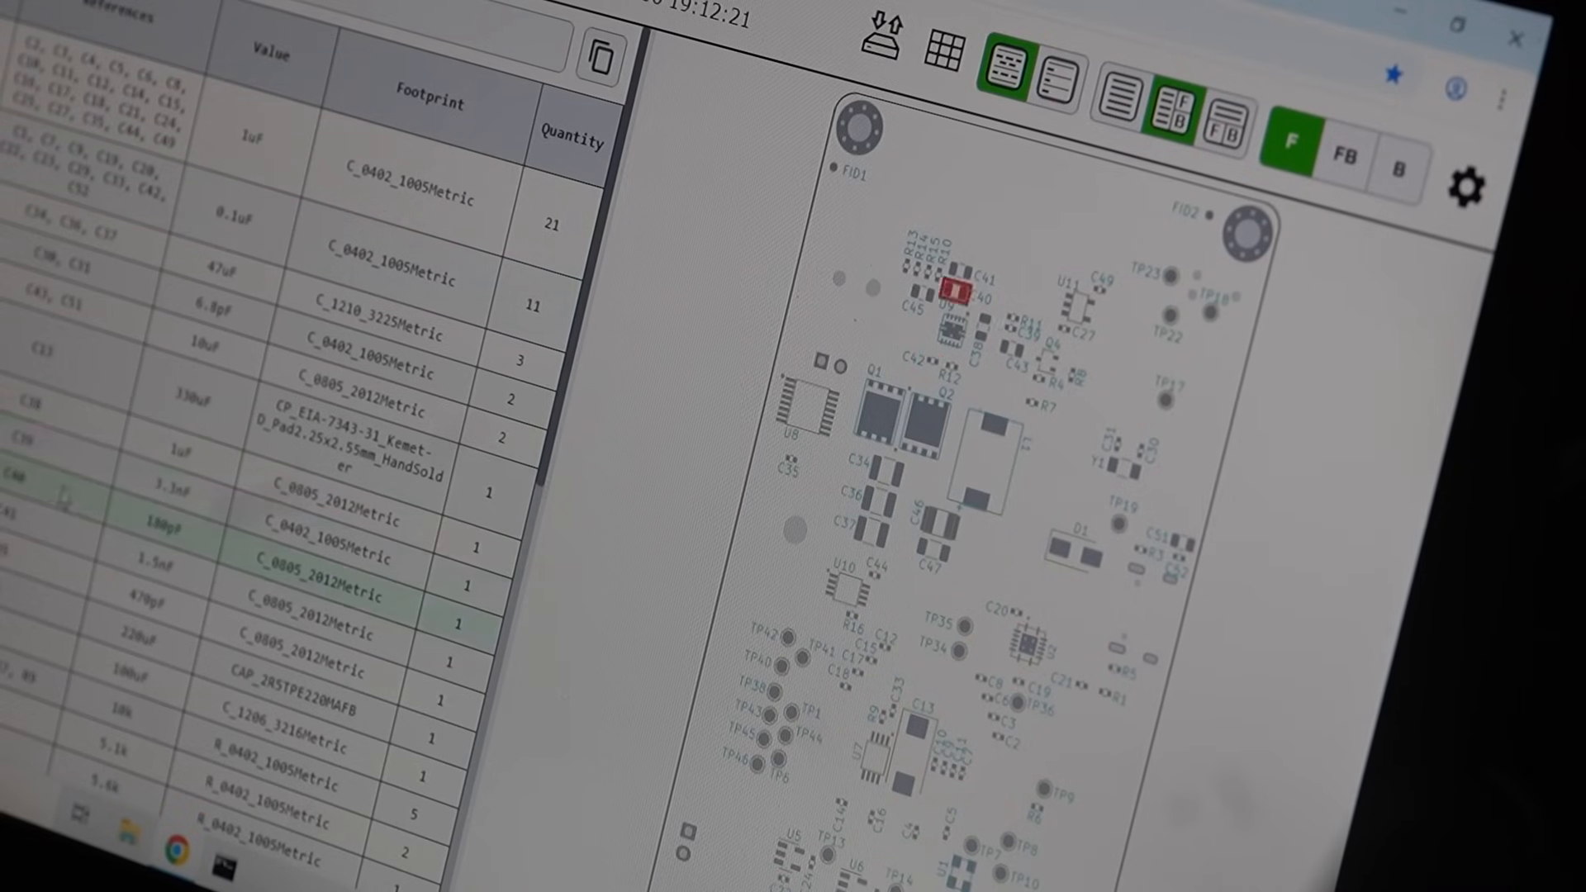
Step: Highlight the 21 1uF C_0402_1005Metric capacitors on the board's front layer
{"action": "left_click", "coordinate": [253, 136]}
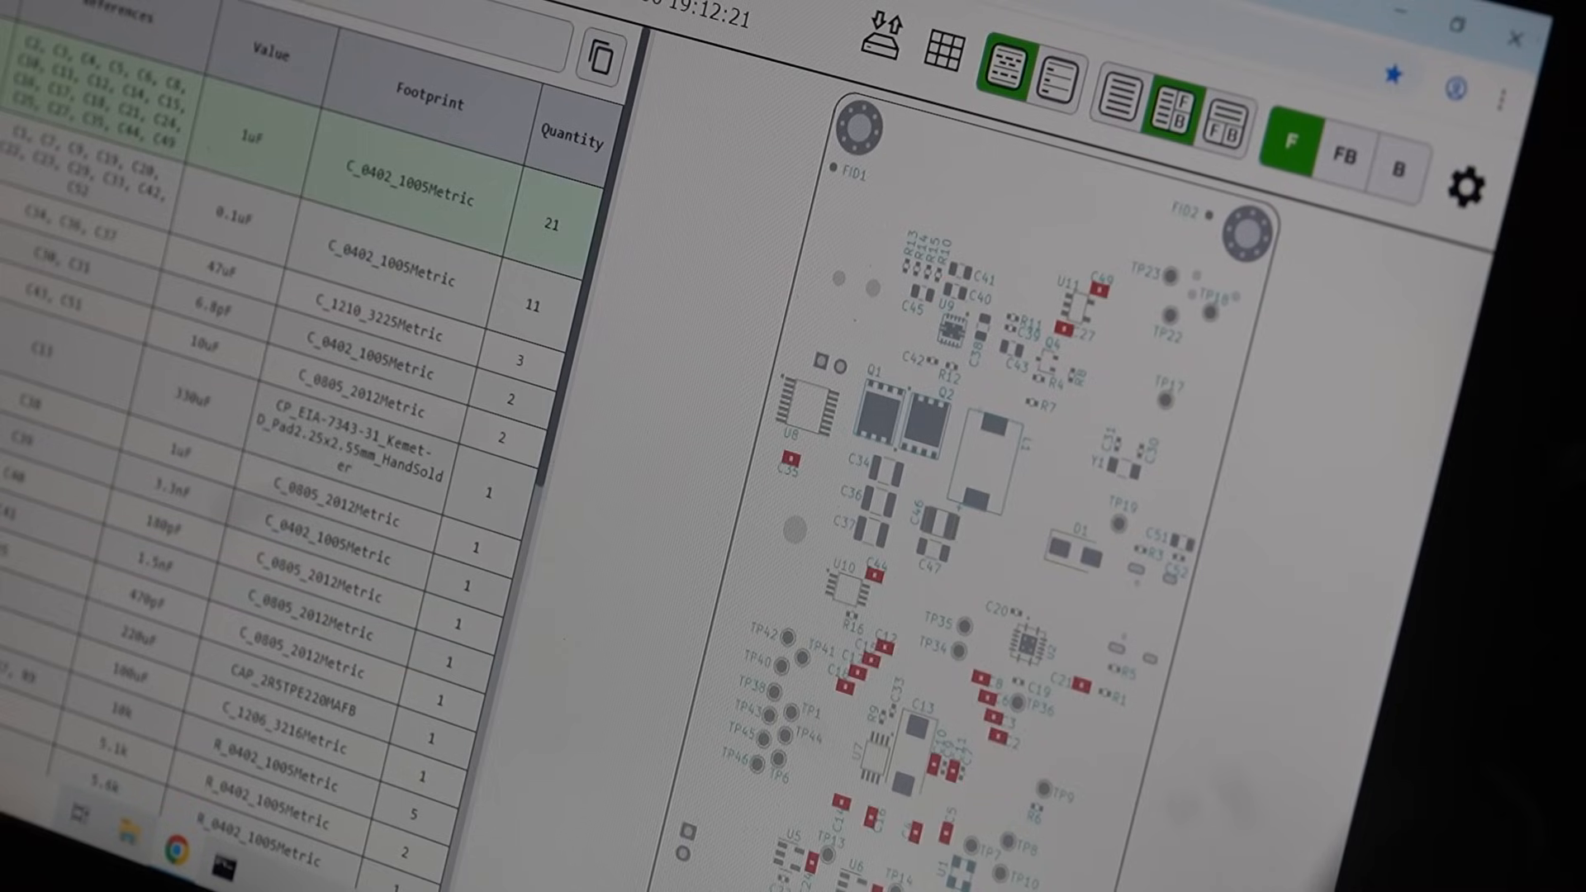